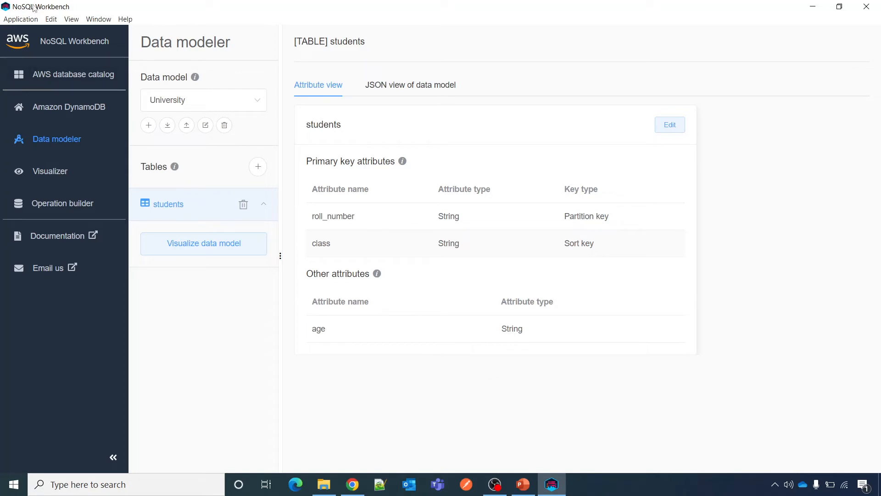
pyautogui.moveTo(389, 392)
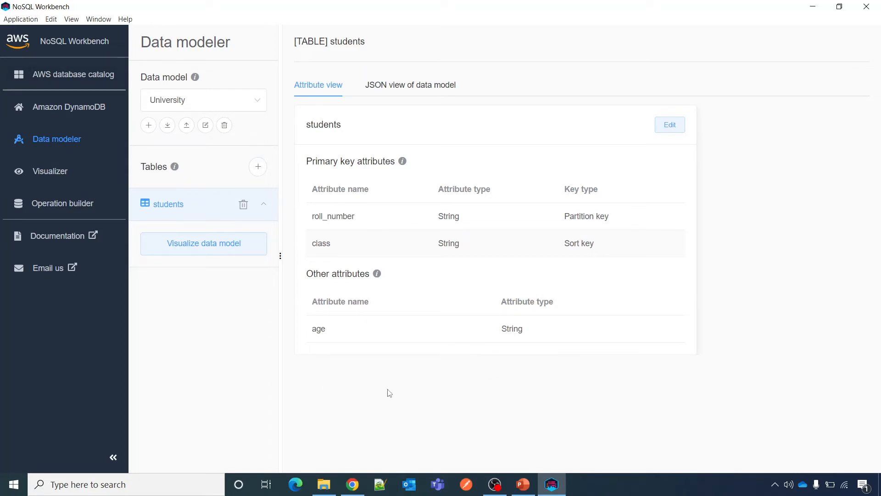
pyautogui.moveTo(405, 385)
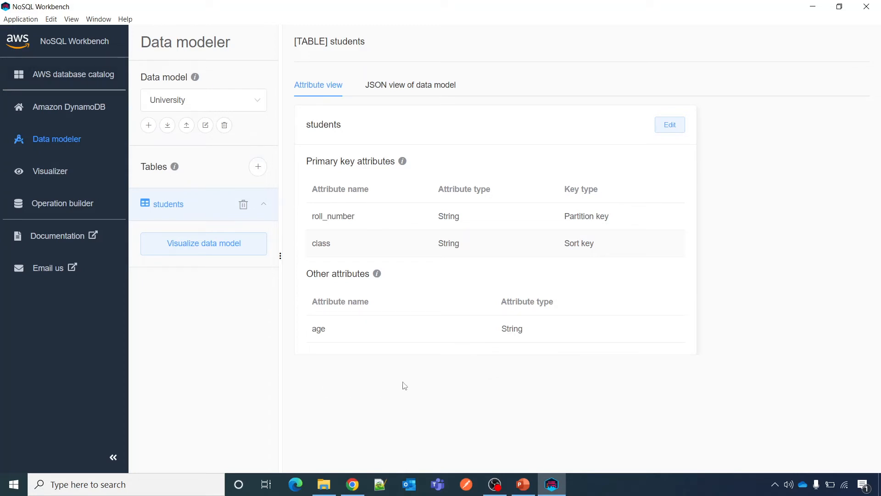
pyautogui.moveTo(382, 385)
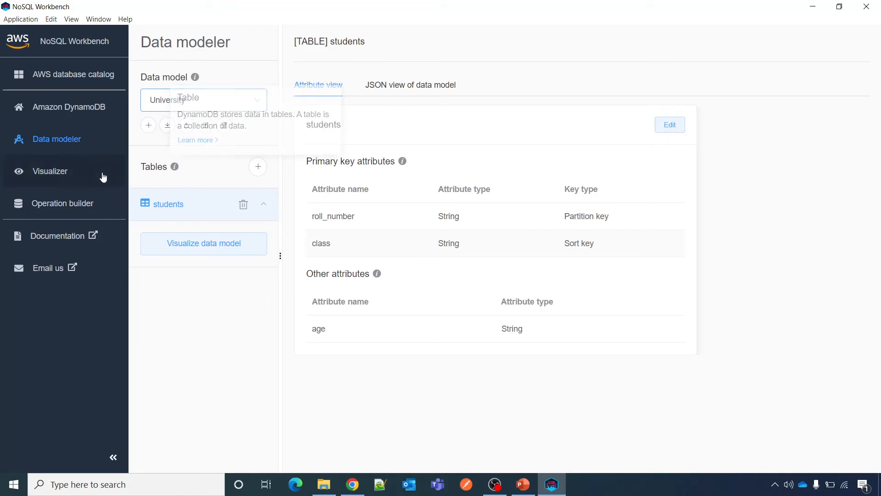
pyautogui.moveTo(215, 99)
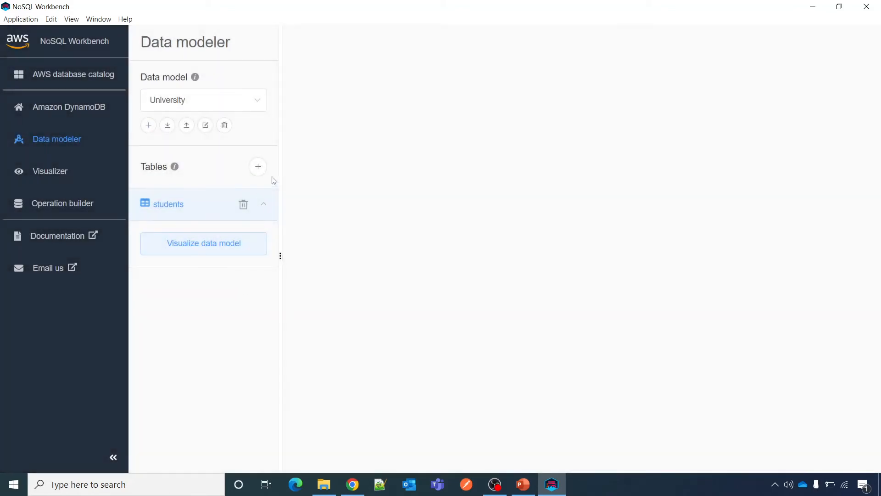
# Start a new table in the University data model.
pyautogui.click(257, 166)
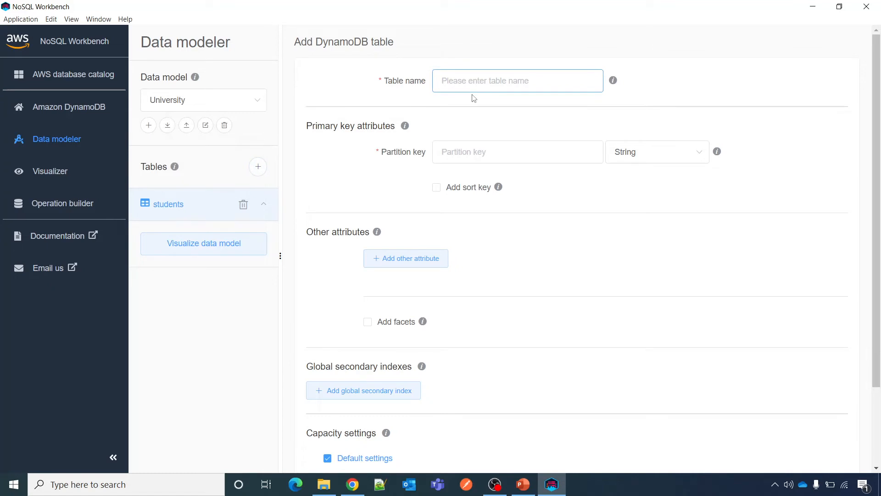
# Name the new table 'staff' with a String partition key 'staff_id'.
pyautogui.write('staff')
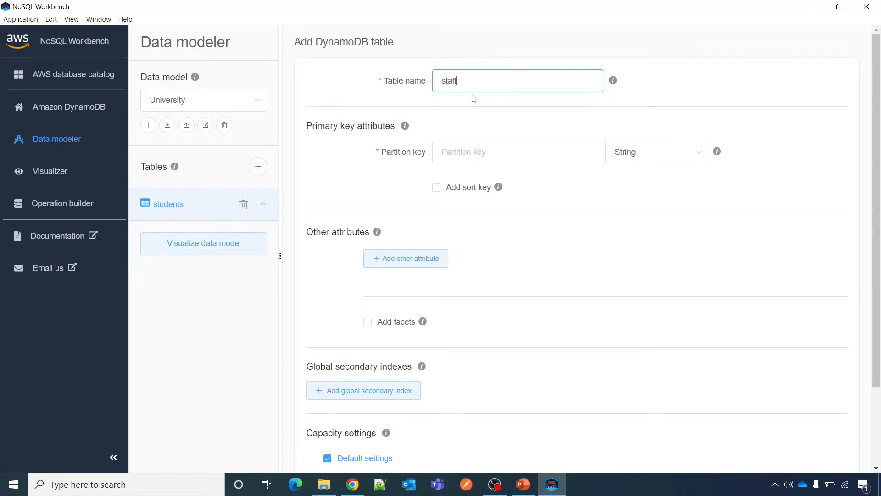
pyautogui.click(518, 153)
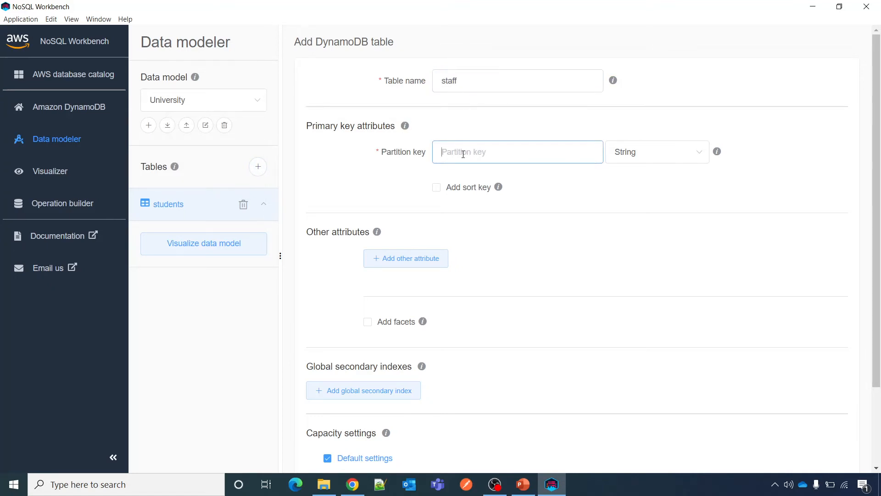
pyautogui.write('staff_i')
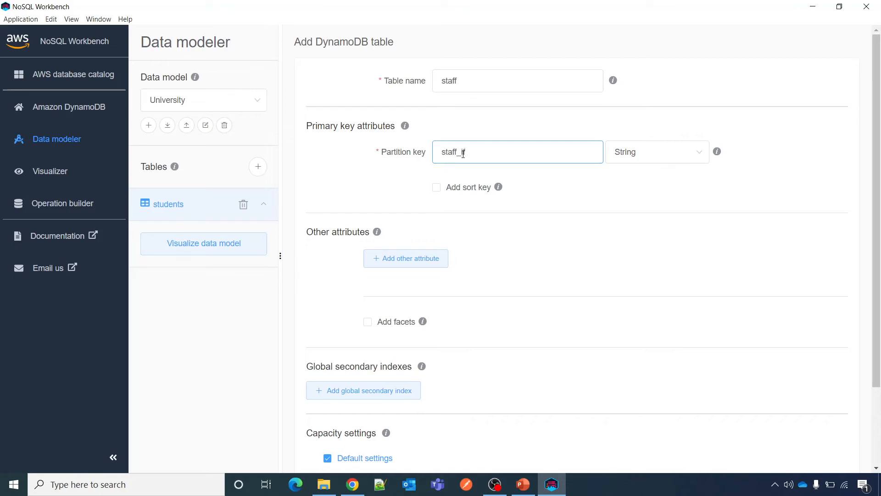
pyautogui.click(656, 151)
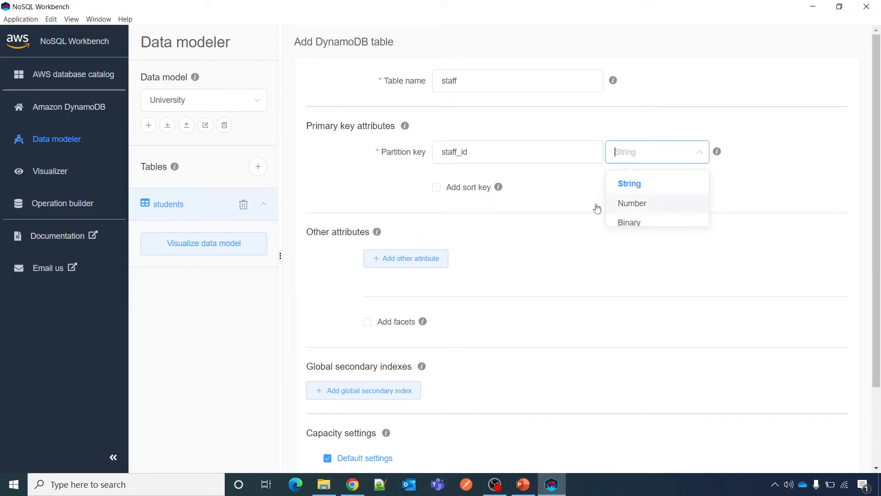
pyautogui.click(629, 183)
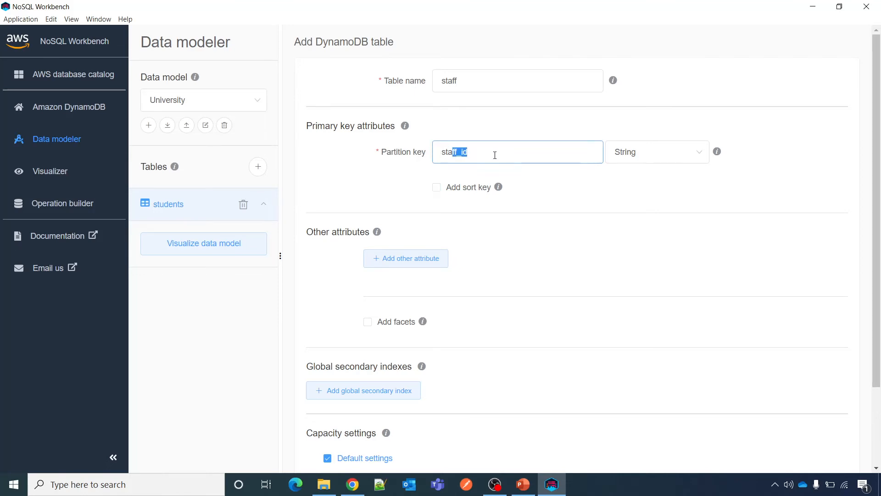
pyautogui.moveTo(461, 203)
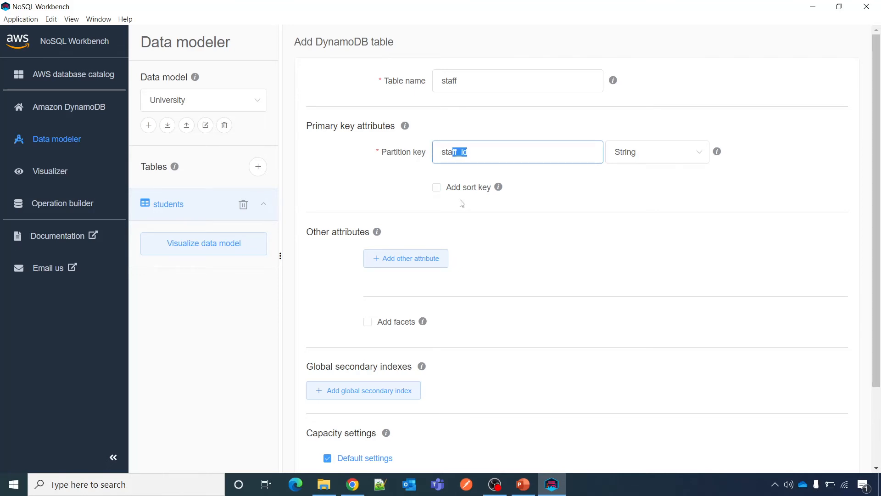
# Add a sort key, first named campus_, then renamed to 'location'.
pyautogui.click(436, 187)
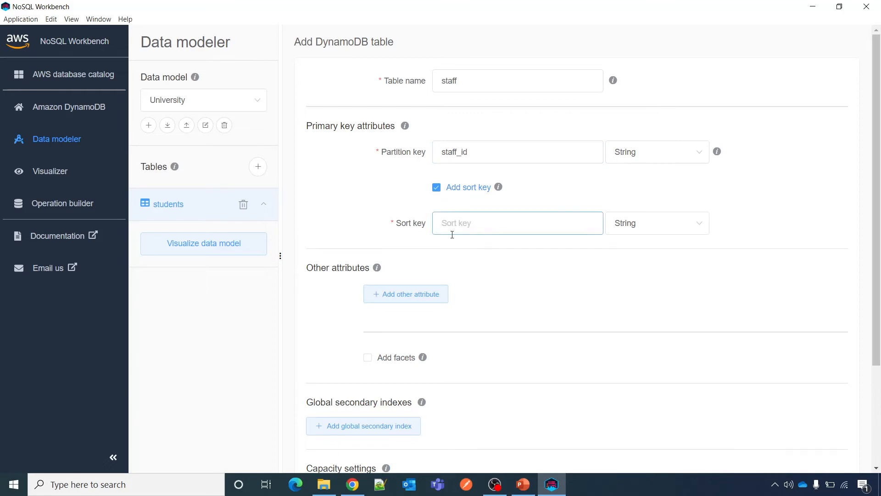
pyautogui.click(518, 222)
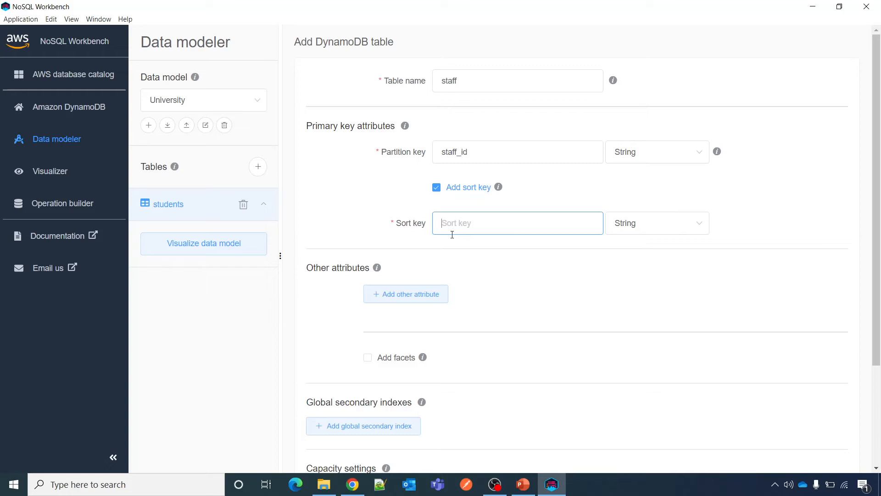
pyautogui.write('campus_id')
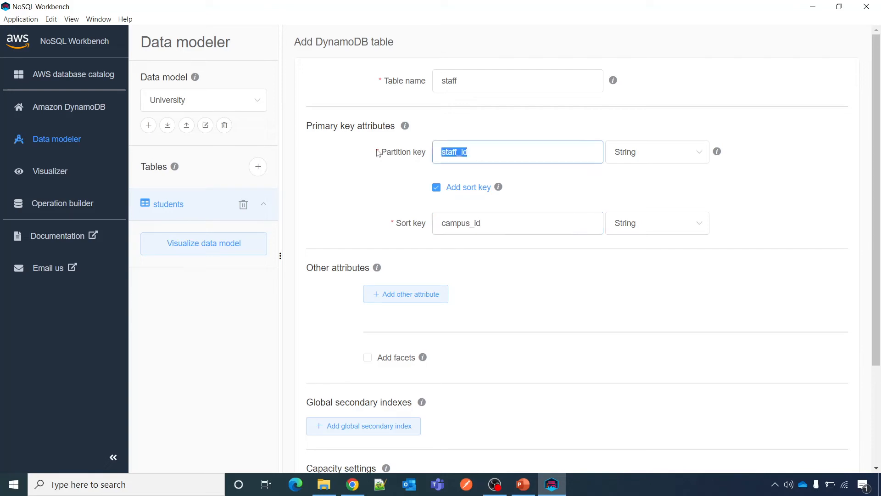
pyautogui.click(516, 223)
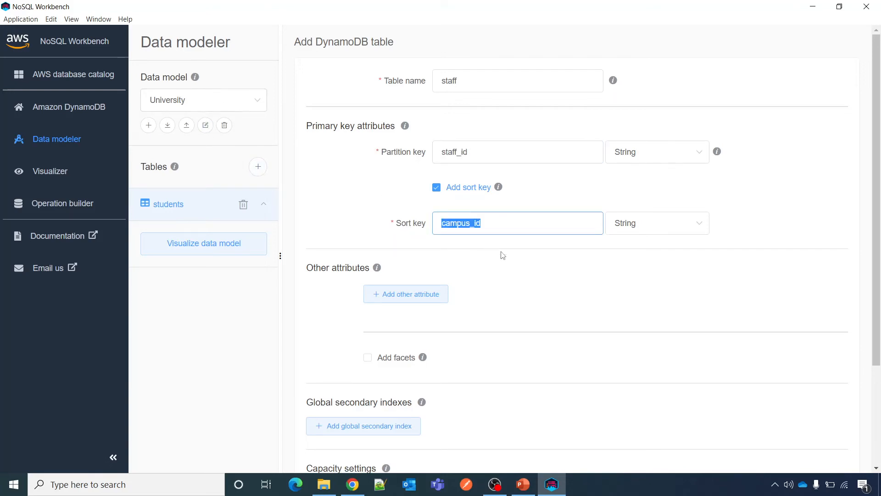
pyautogui.click(505, 223)
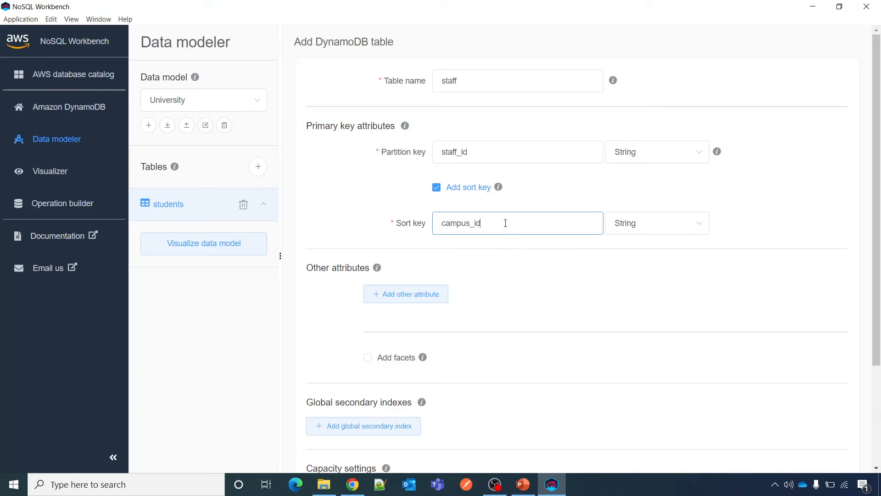
pyautogui.write('location')
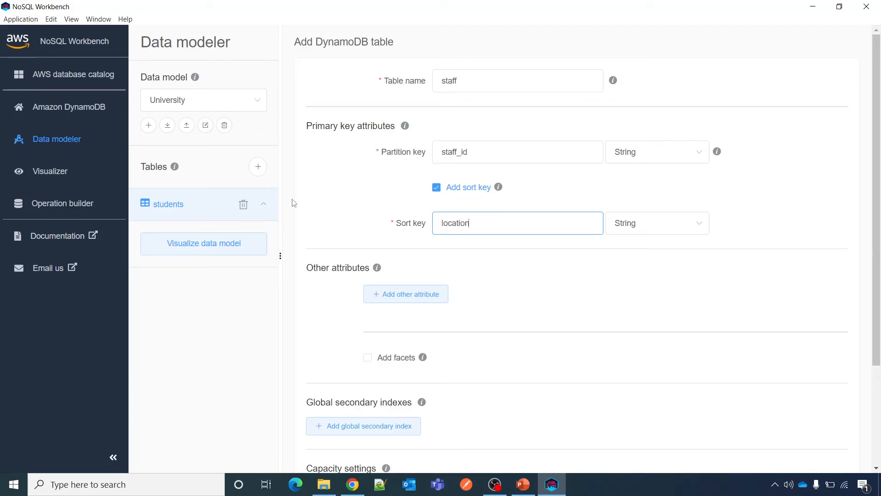
pyautogui.moveTo(550, 272)
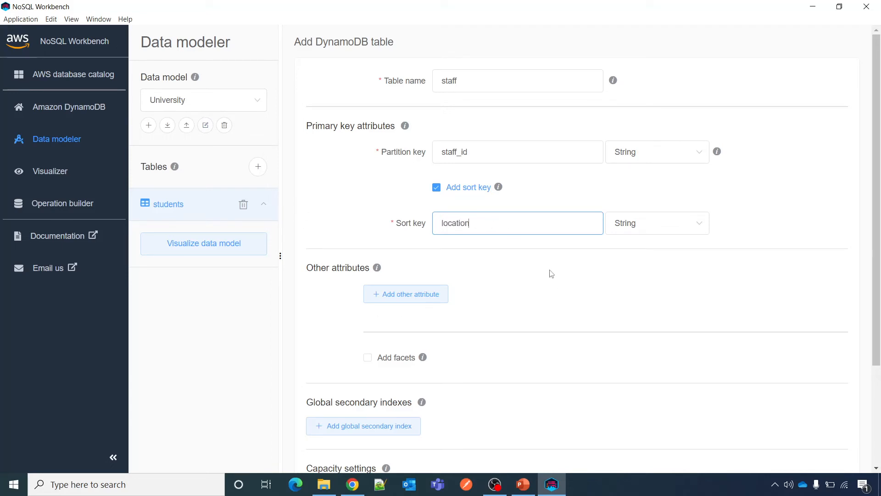
# Add a 'dob' attribute to the staff table.
pyautogui.click(406, 294)
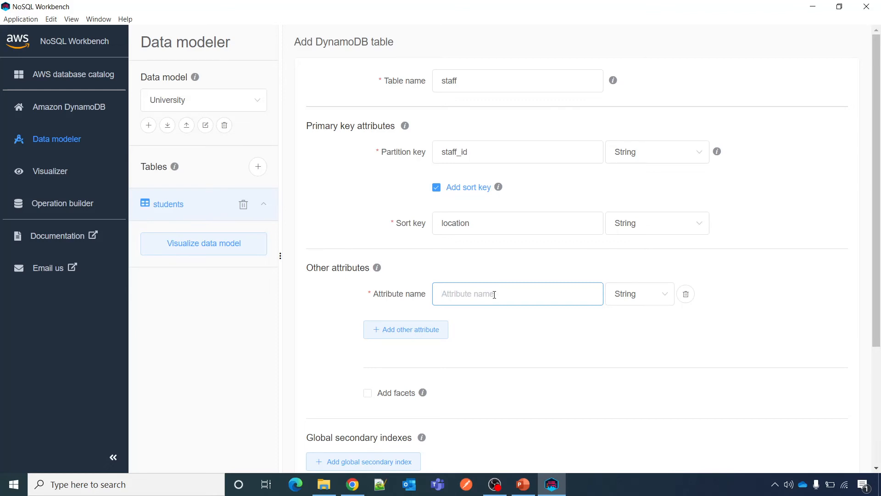
pyautogui.write('dob')
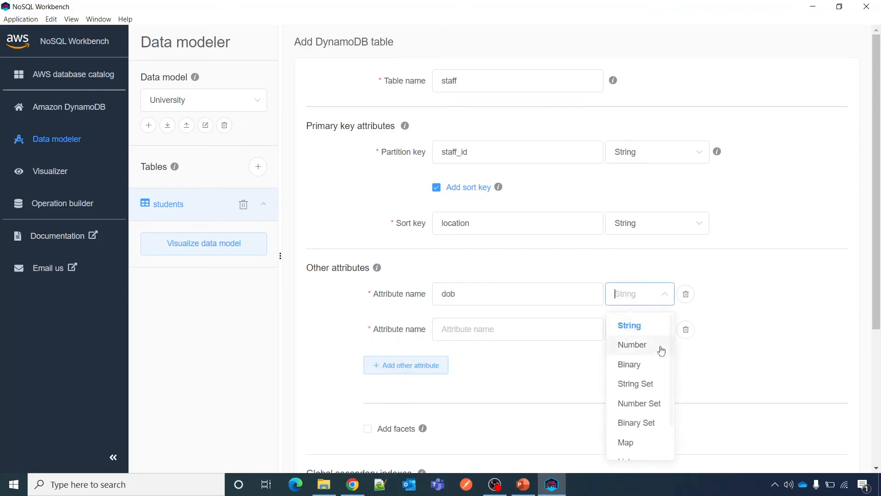
pyautogui.scroll(-3)
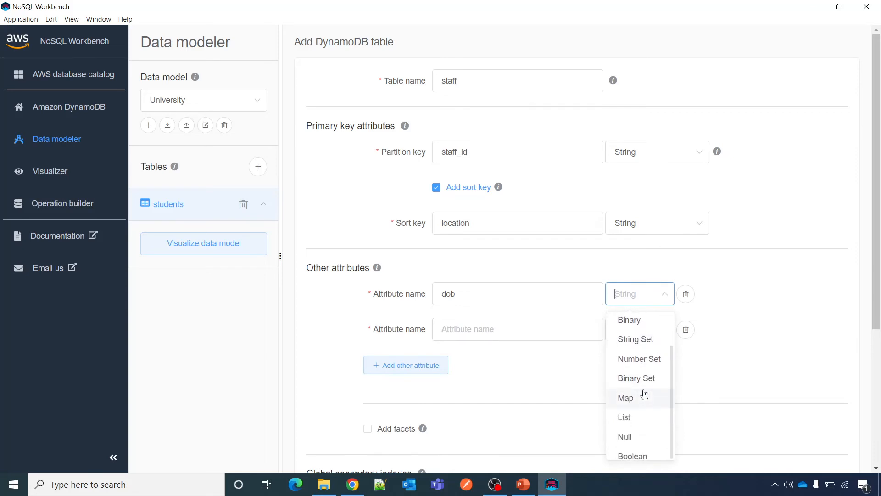
pyautogui.moveTo(651, 394)
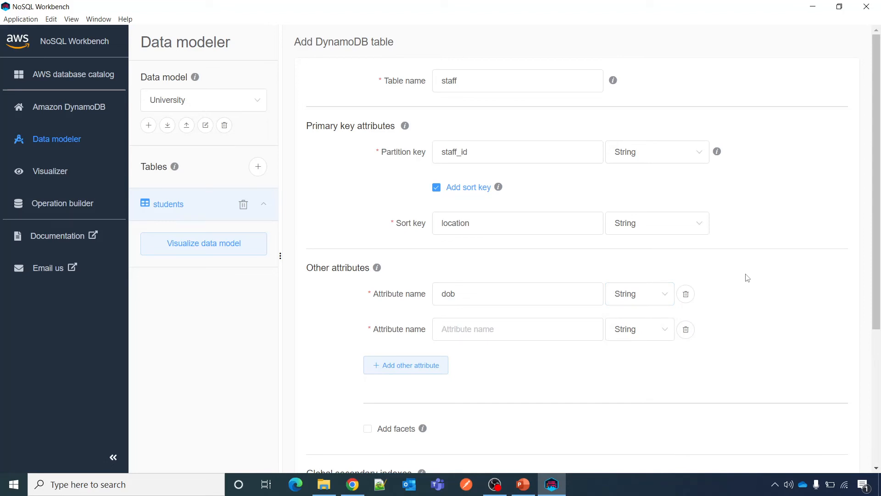
pyautogui.moveTo(749, 274)
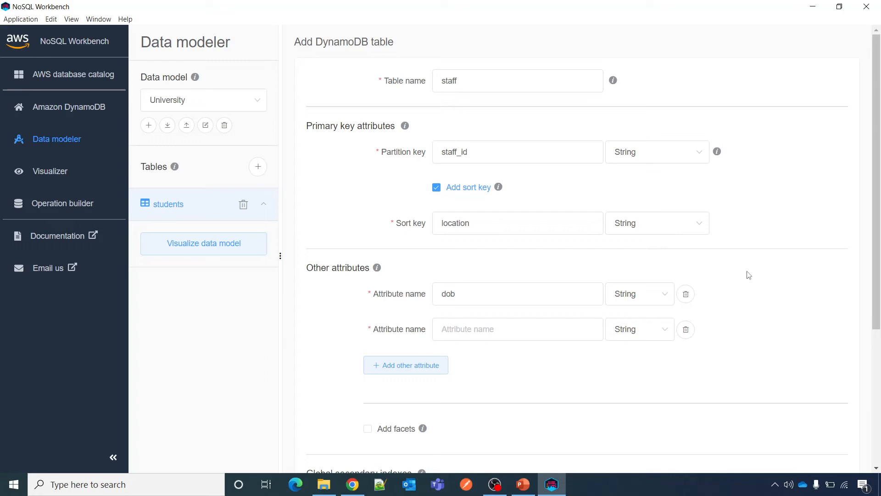
pyautogui.moveTo(346, 190)
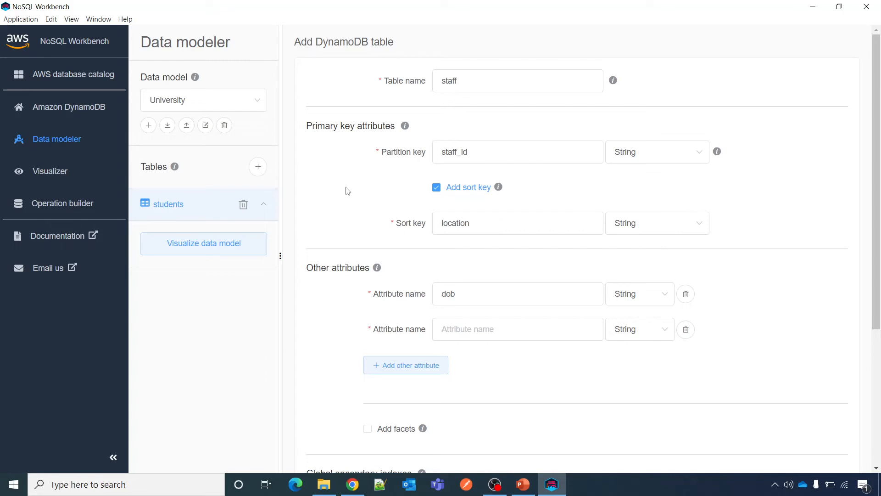
pyautogui.moveTo(798, 320)
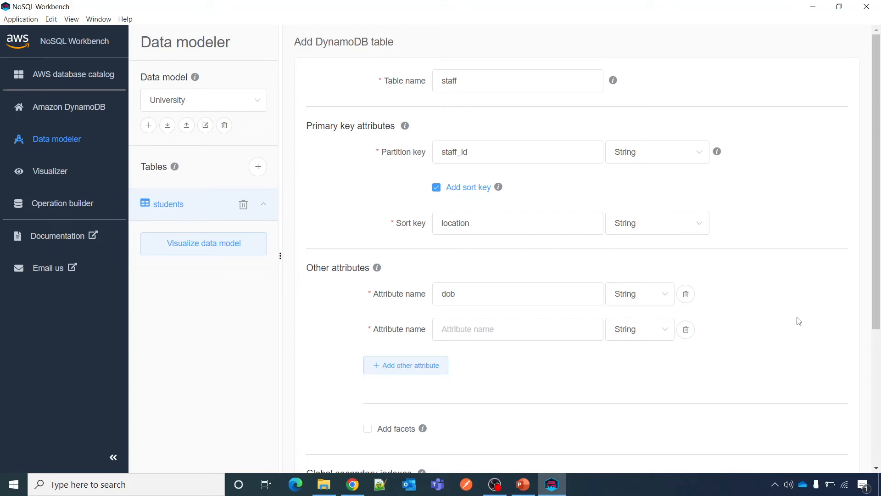
pyautogui.moveTo(779, 317)
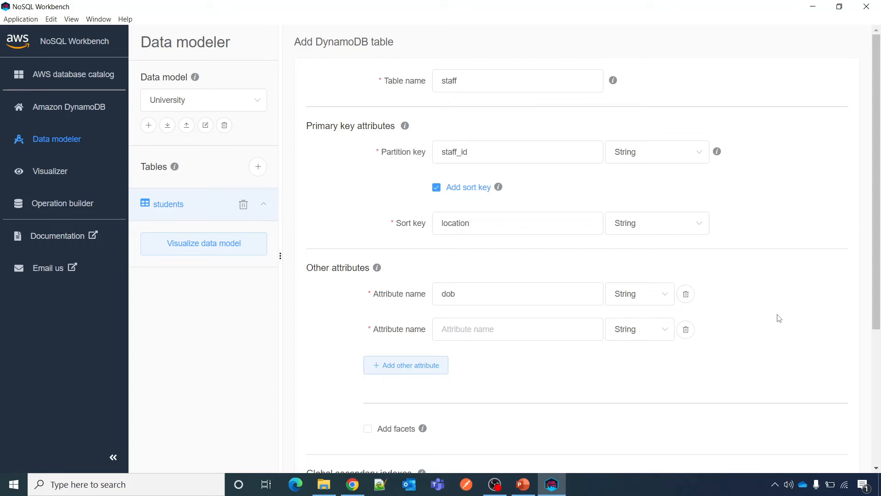
pyautogui.moveTo(488, 167)
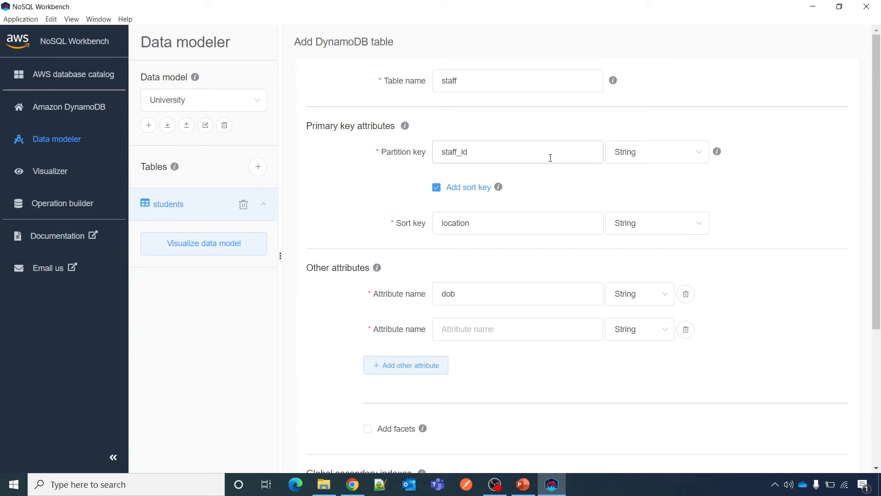
pyautogui.moveTo(786, 261)
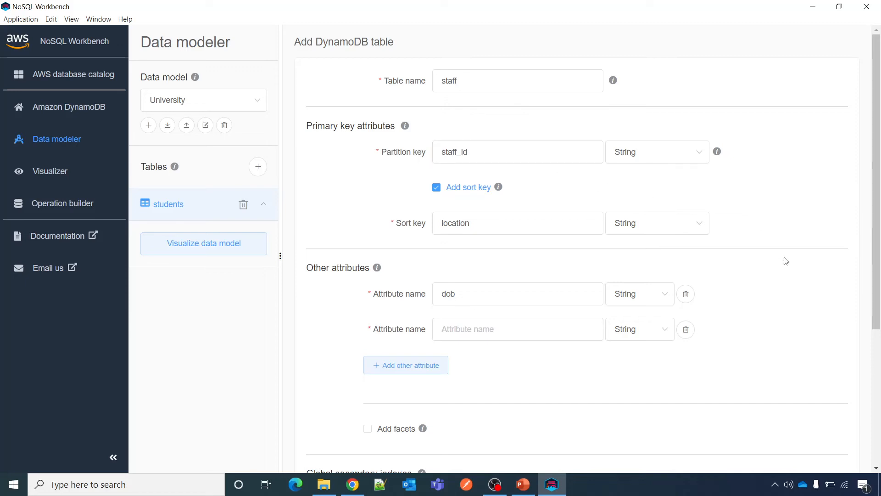
# Drop the sort key and save the staff table into the University model.
pyautogui.click(494, 153)
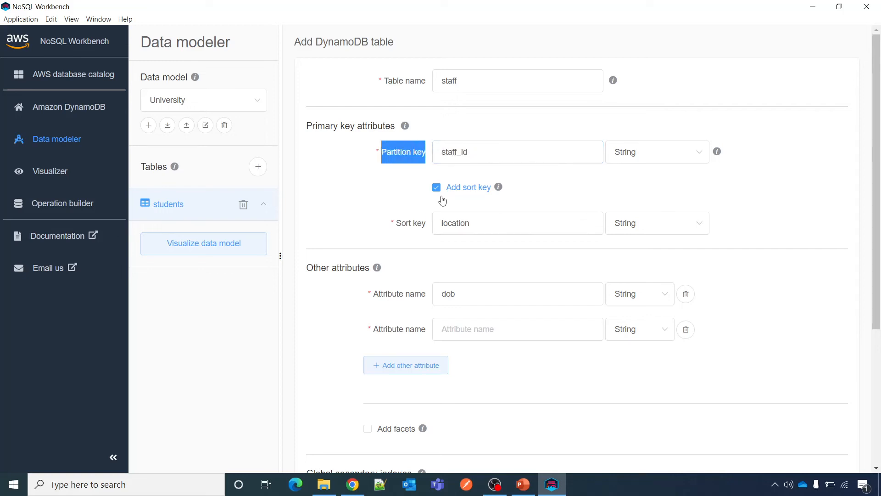
pyautogui.click(437, 187)
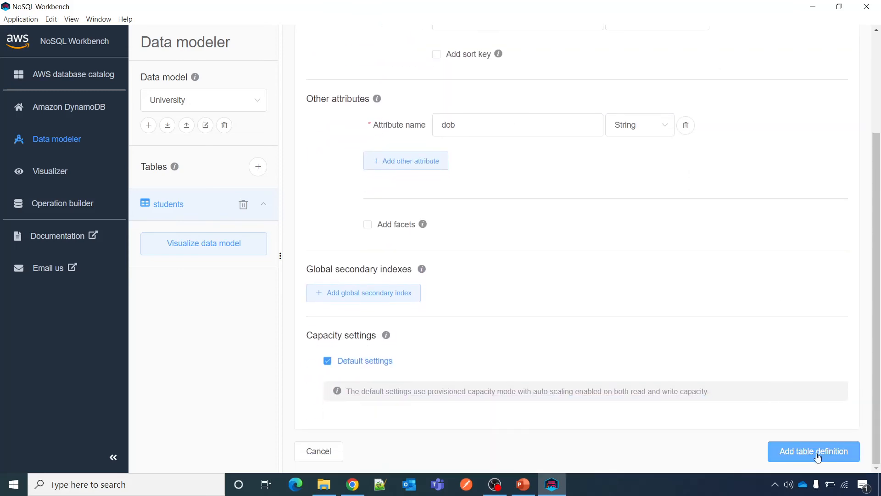
pyautogui.click(813, 451)
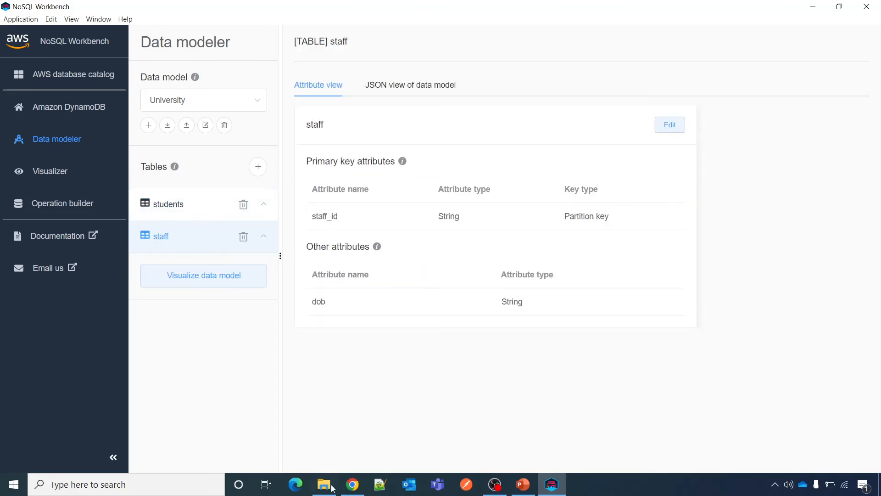
# Begin a new DynamoDB table in the AWS console named with 'uni'.
pyautogui.click(352, 484)
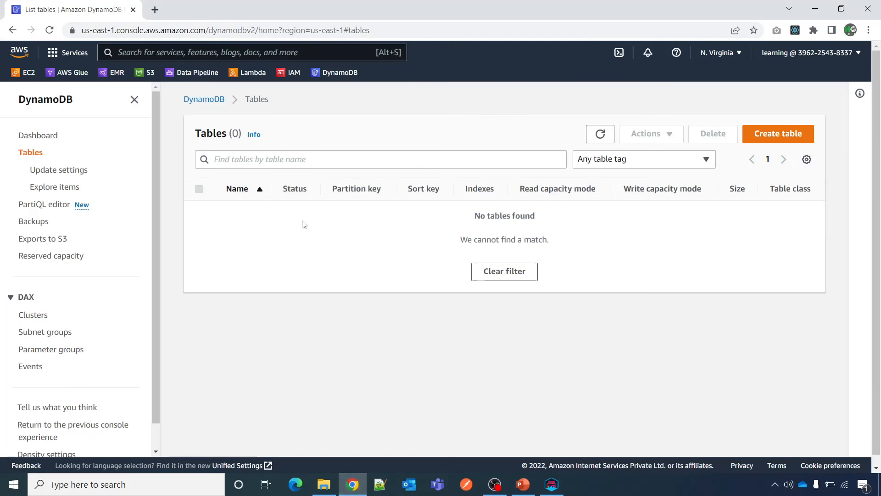
pyautogui.click(778, 134)
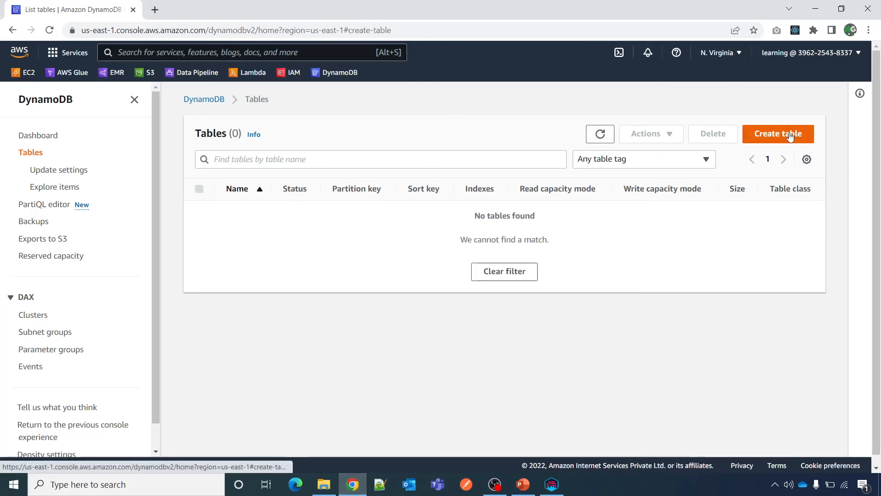
pyautogui.click(779, 134)
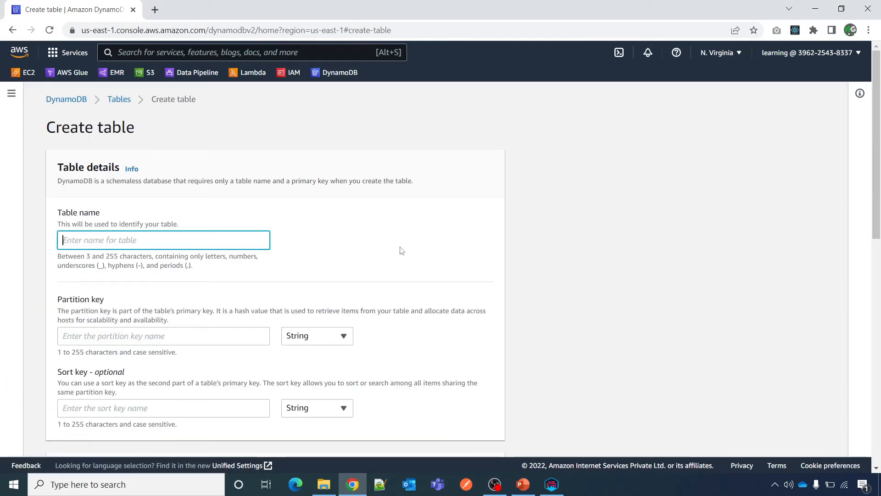
pyautogui.write('uni')
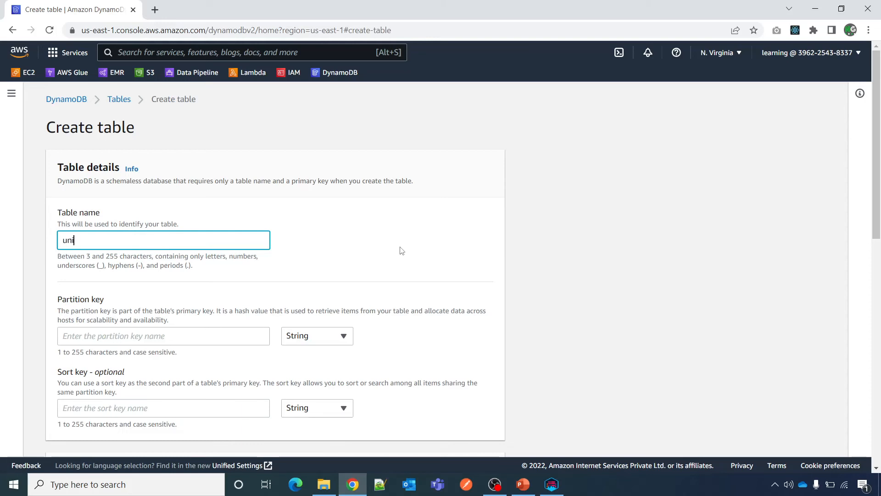
pyautogui.scroll(-3)
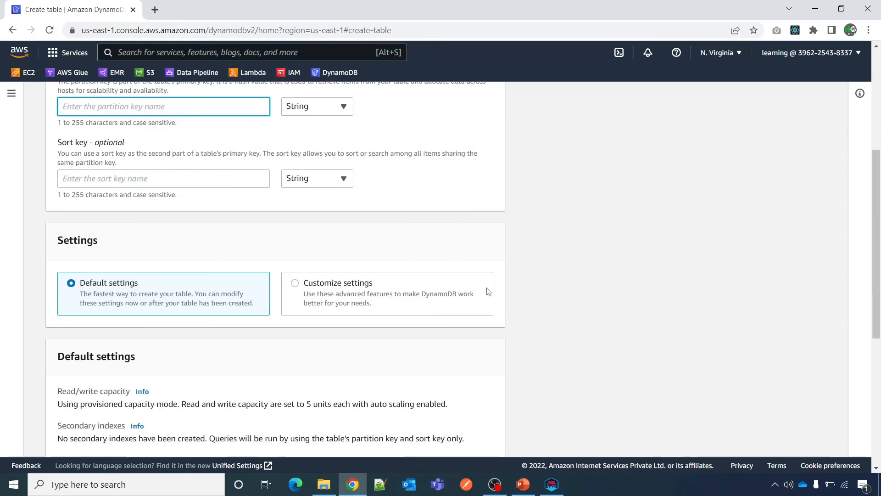
# Set partition key 'staff_id' and sort key 'location', keeping default settings.
pyautogui.write('staff_')
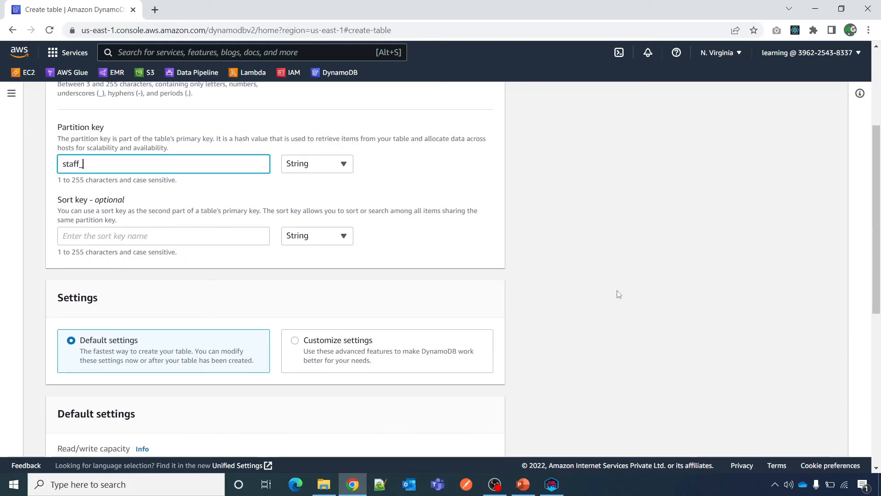
pyautogui.write('id')
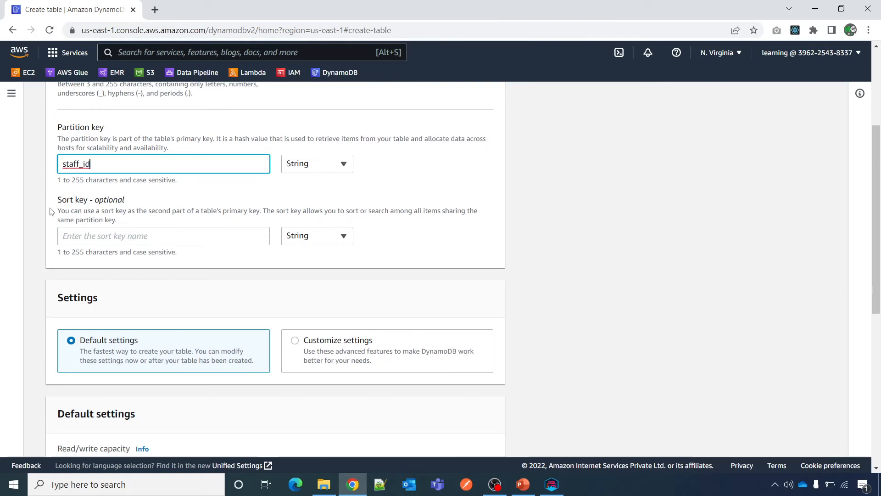
pyautogui.click(164, 235)
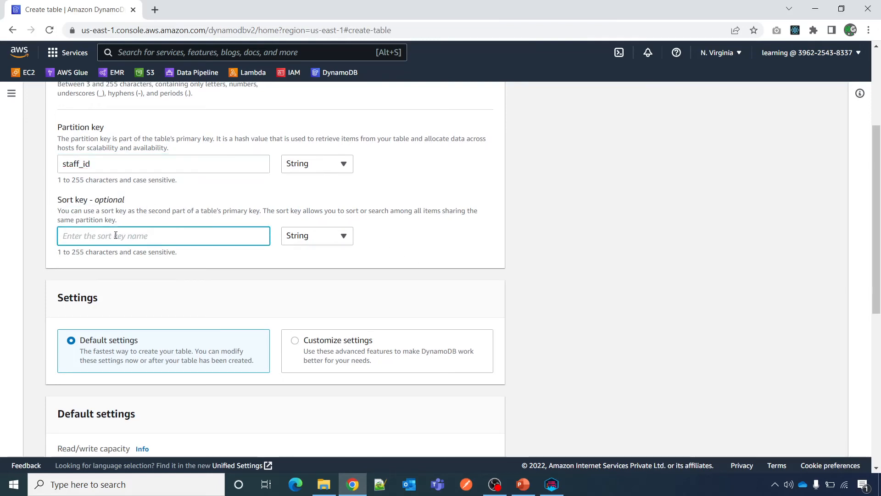
pyautogui.write('location')
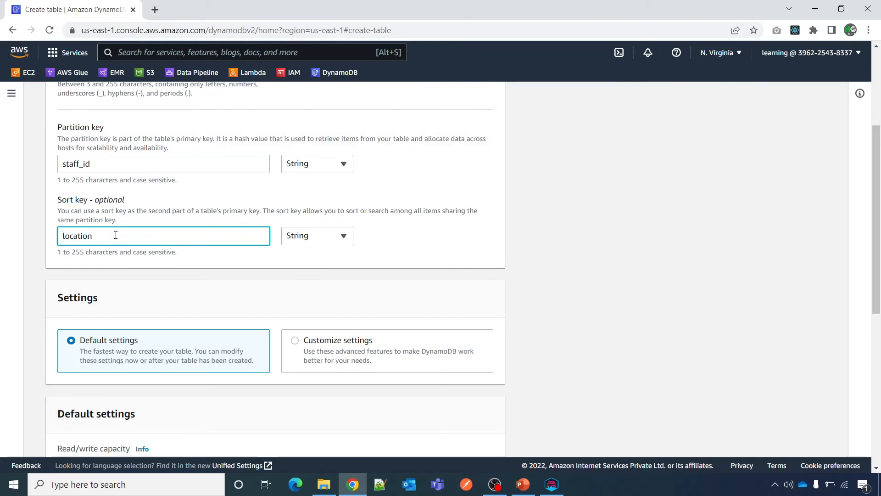
pyautogui.click(317, 163)
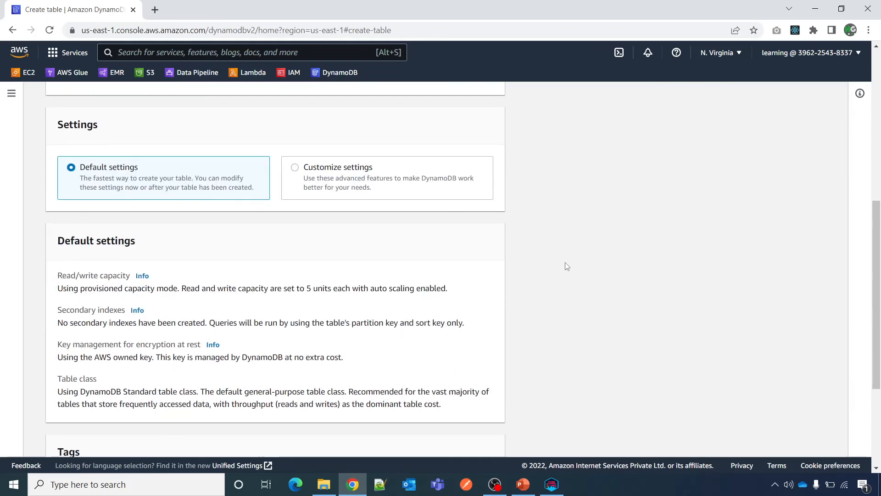
pyautogui.scroll(-3)
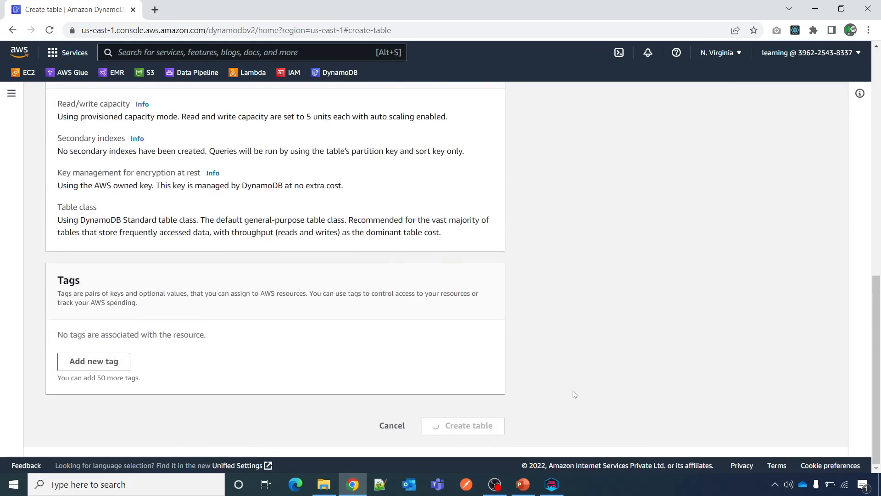
pyautogui.moveTo(612, 327)
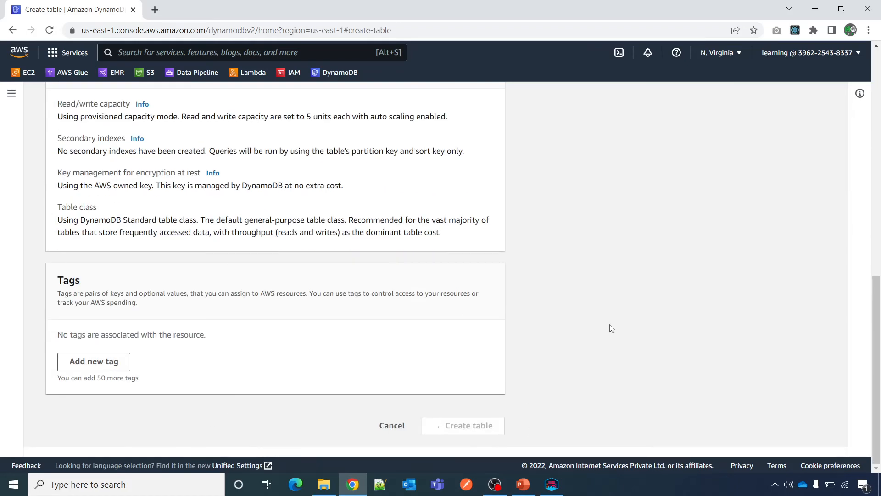
# Submit creation of the 'university' table so it lists as Active.
pyautogui.click(463, 426)
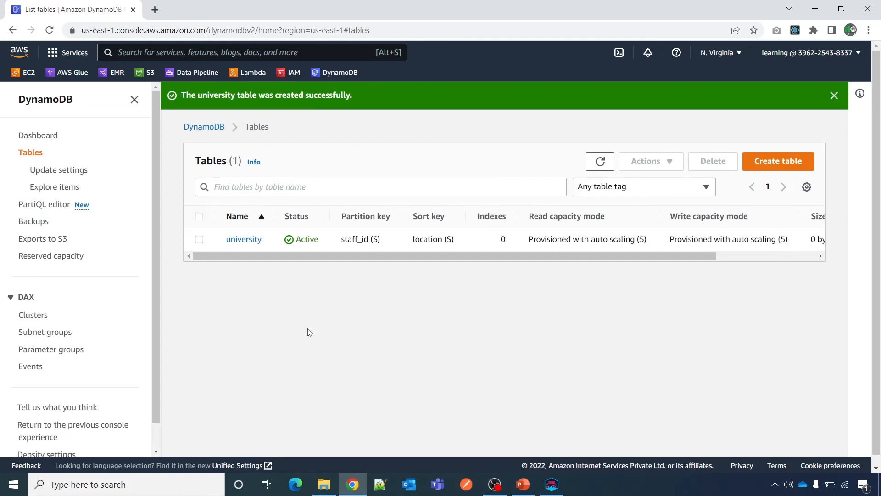
pyautogui.moveTo(288, 333)
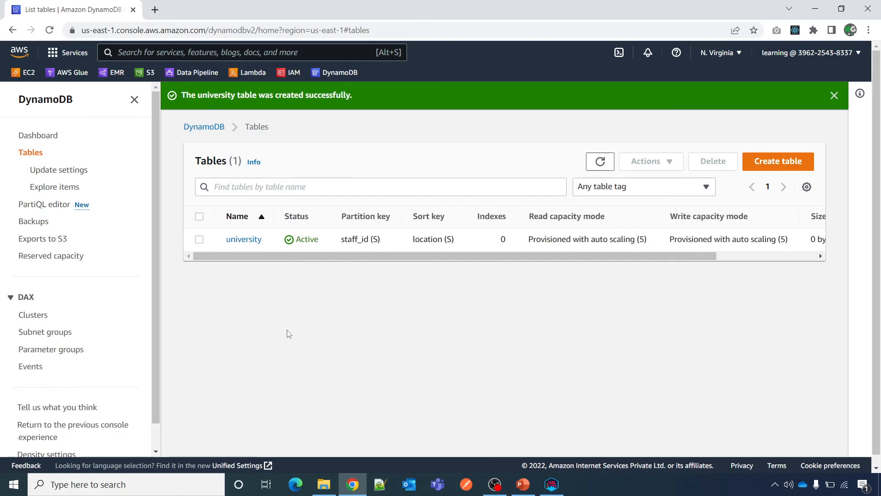
pyautogui.moveTo(291, 350)
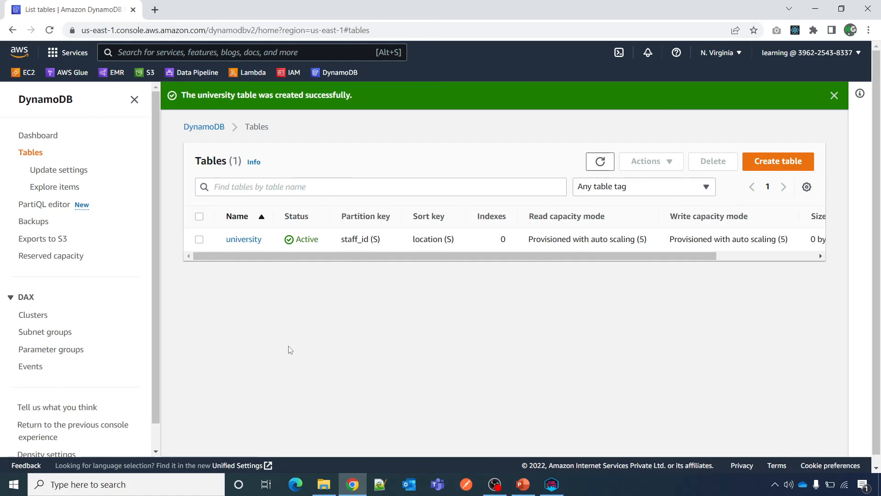